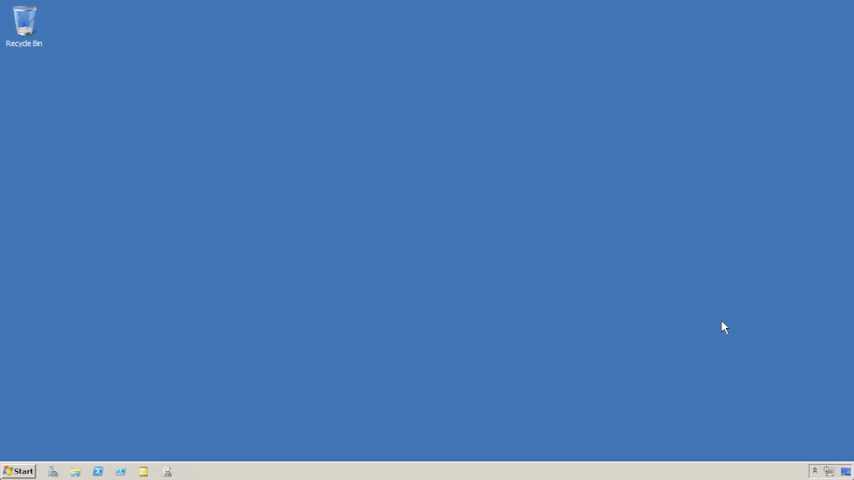
{"action": "mouse_move", "coordinate": [211, 371]}
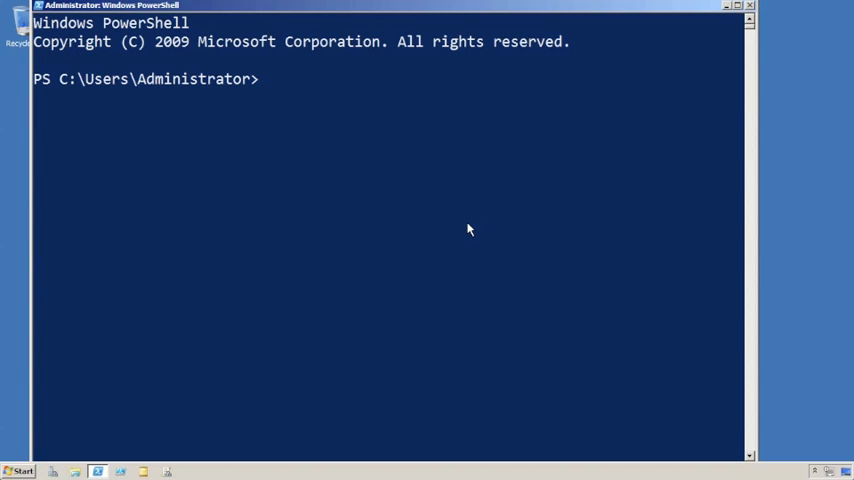
- Launch notepad names.txt and list localhost, SERVER2 and SQLSERVER7 on separate lines
{"action": "type", "text": "notepad"}
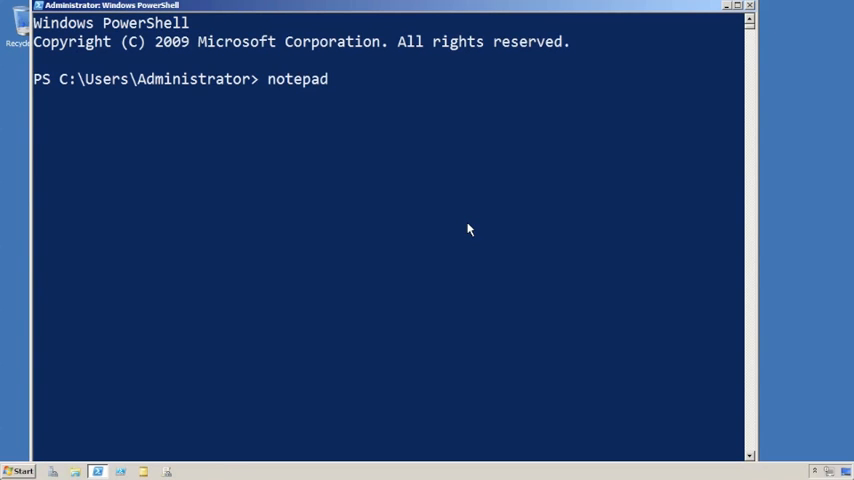
{"action": "type", "text": "names.txt"}
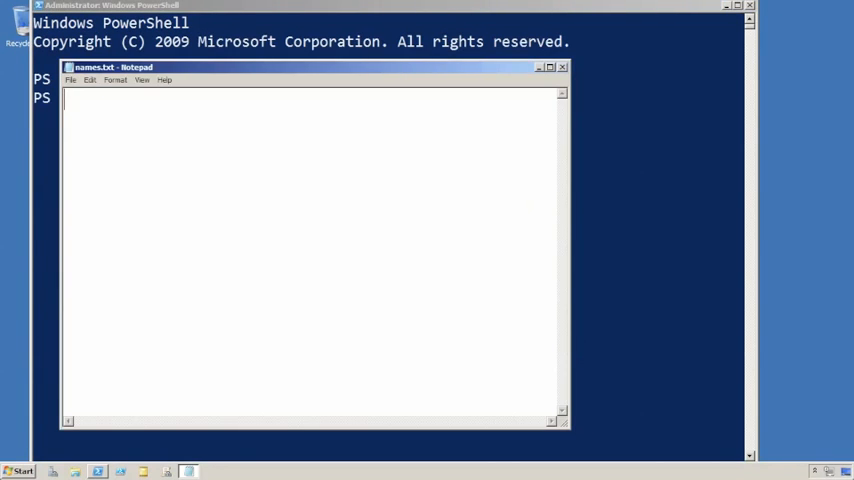
{"action": "type", "text": "localhost"}
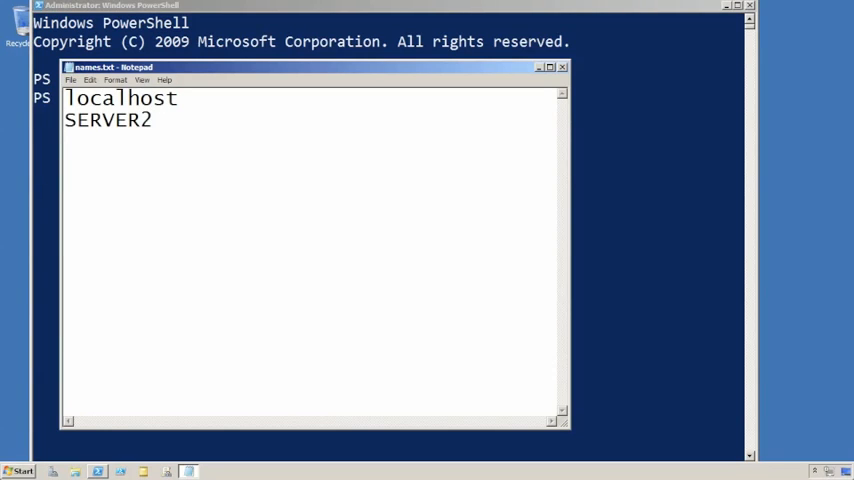
{"action": "type", "text": "SQLSER"}
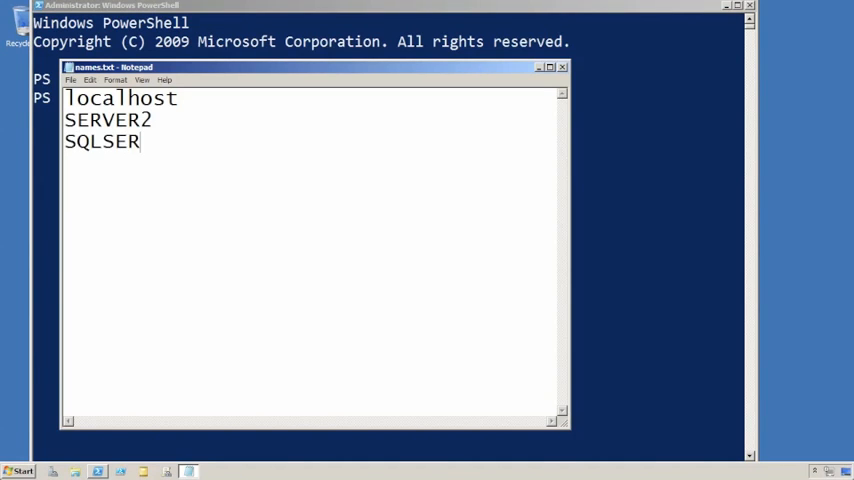
{"action": "type", "text": "VER7"}
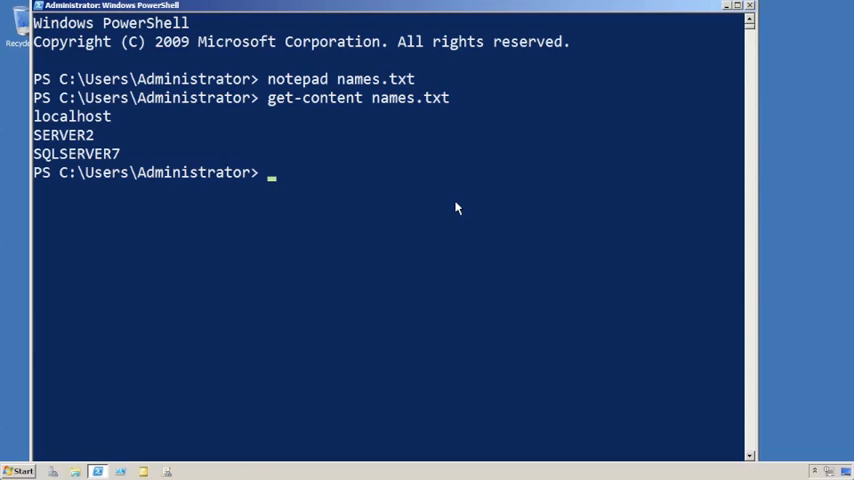
- Compose get-wmiobject -class win32_service -filter "name='BITS'" to select the BITS service
{"action": "type", "text": "get-wmiobject -class win32"}
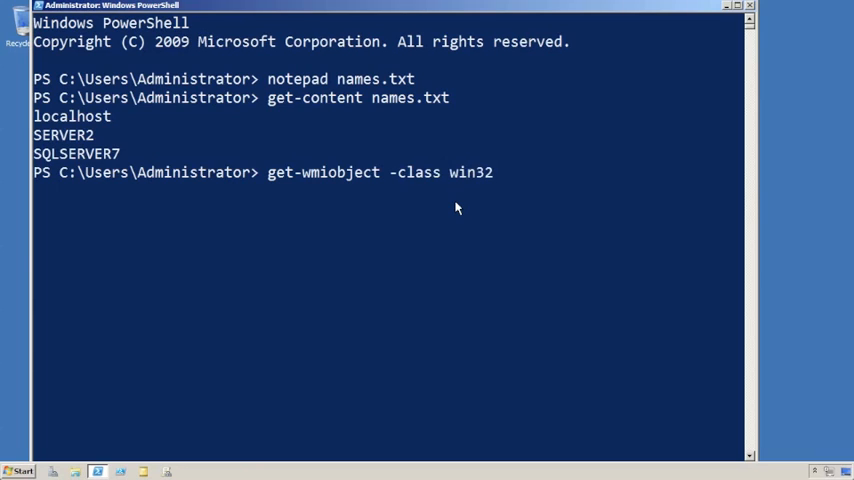
{"action": "type", "text": "_service -filter \""}
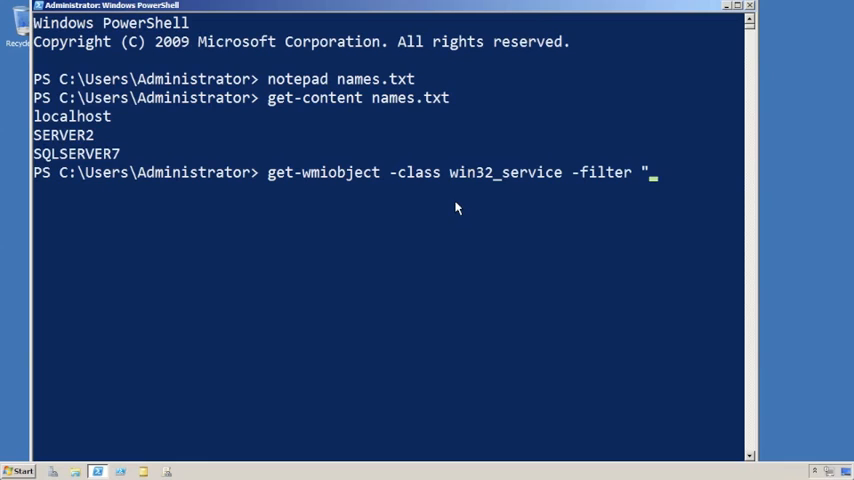
{"action": "type", "text": "name='"}
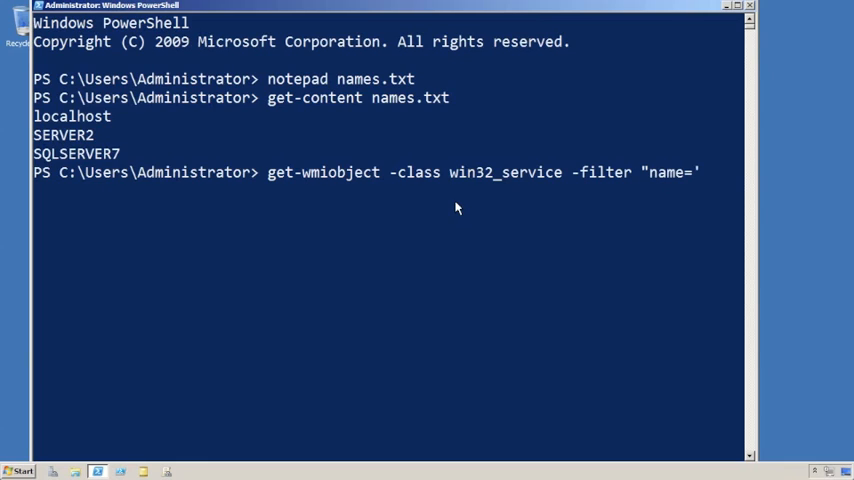
{"action": "type", "text": "BITS'\""}
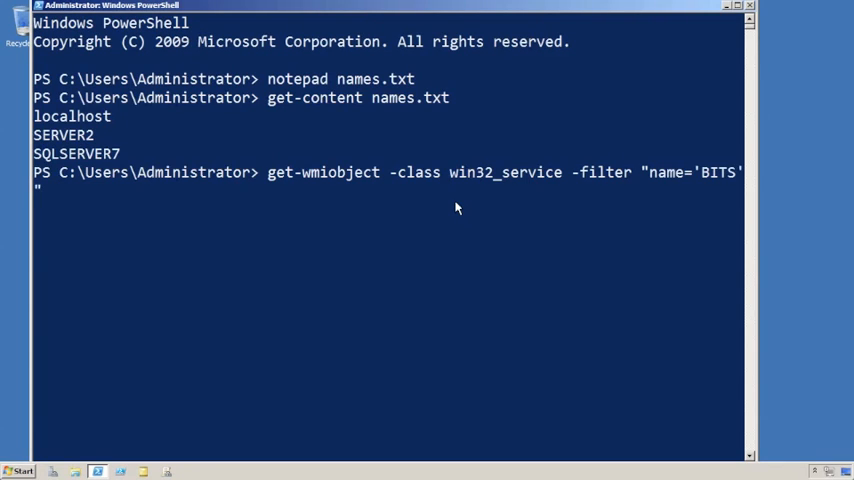
{"action": "key", "text": "Enter"}
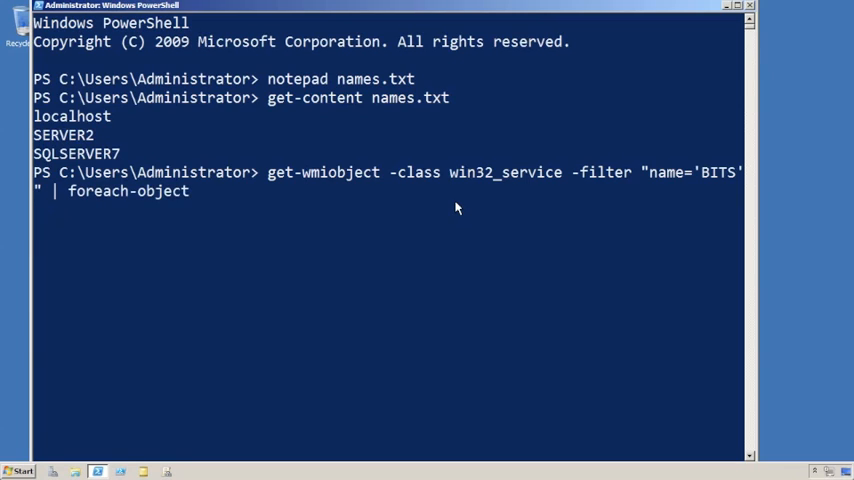
{"action": "type", "text": "{ $_."}
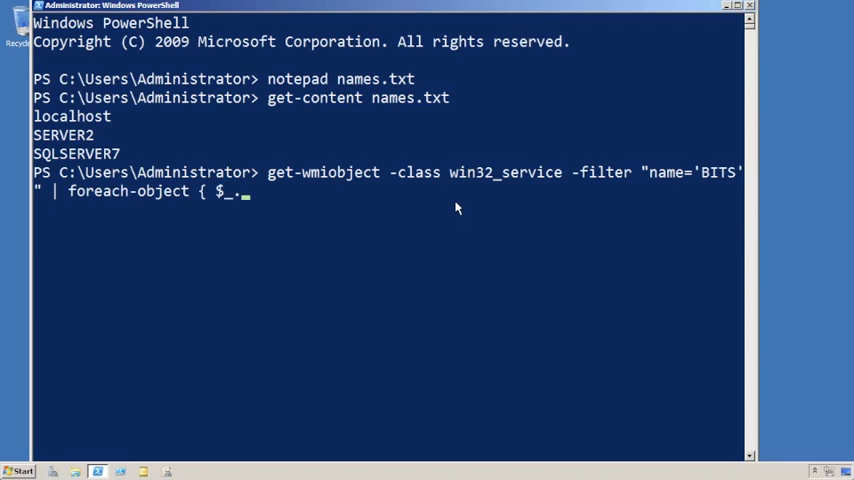
{"action": "type", "text": "Change("}
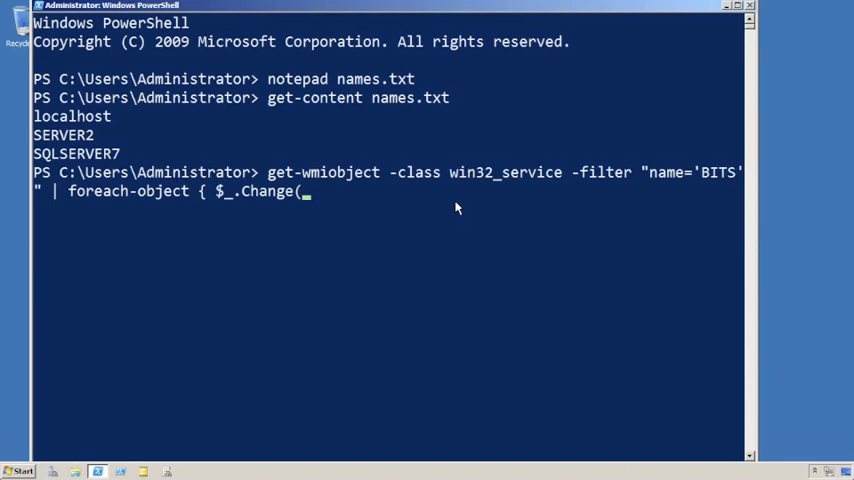
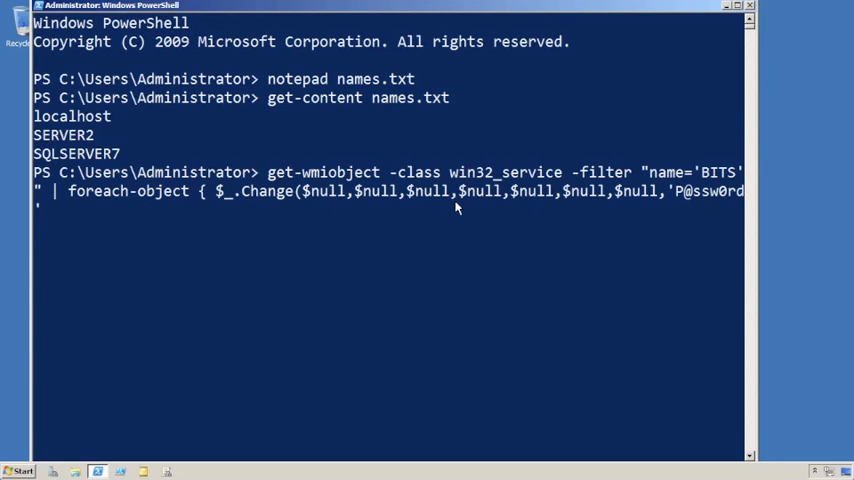
{"action": "type", "text": ")"}
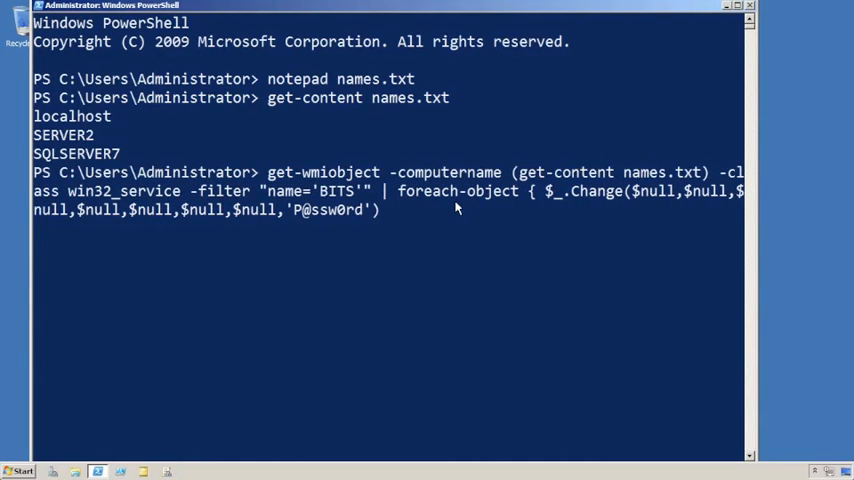
- Highlight the get-wmiobject and foreach-object parts of the command in the console
{"action": "left_click_drag", "start_coordinate": [510, 172], "coordinate": [675, 172]}
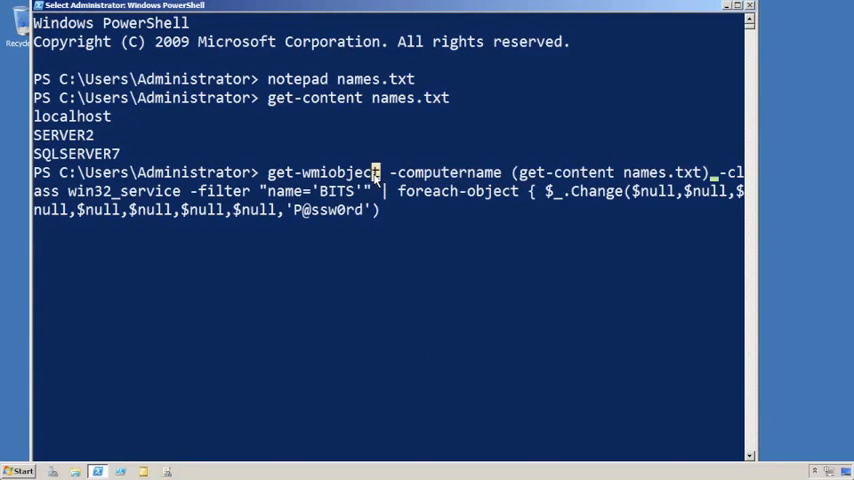
{"action": "double_click", "coordinate": [322, 172]}
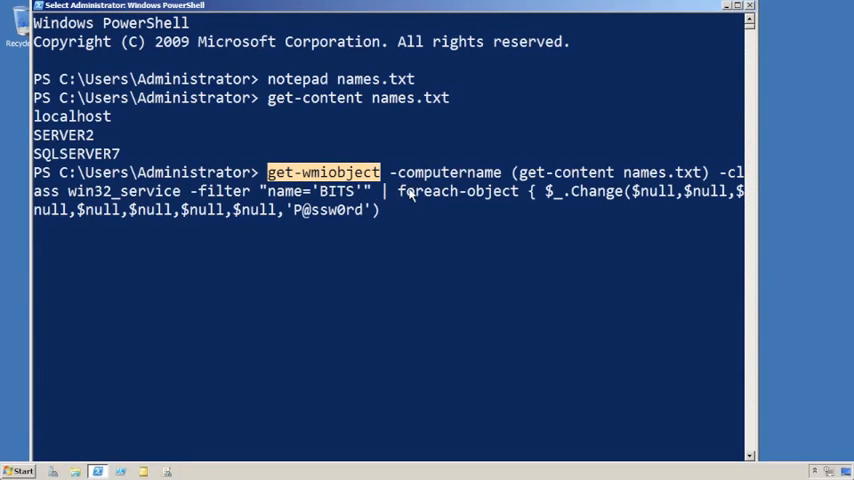
{"action": "double_click", "coordinate": [463, 191]}
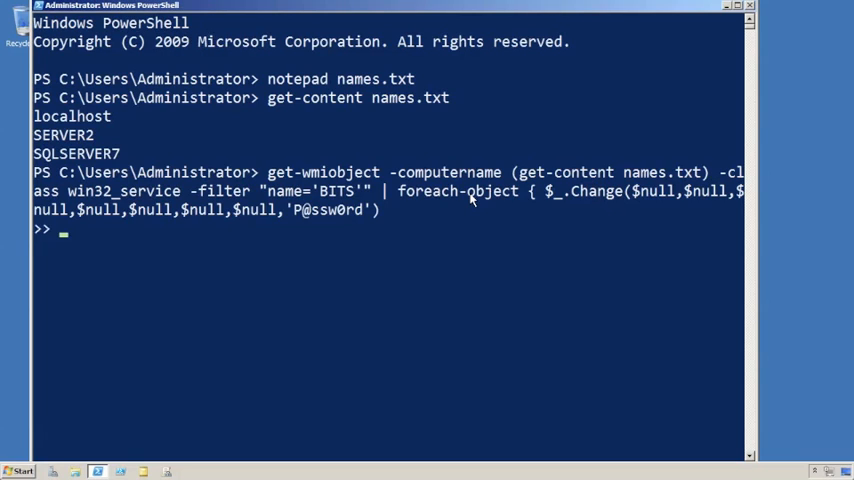
- Cancel the >> prompt, recall and run the command, reviewing ReturnValue 0 and RPC unavailable errors
{"action": "key", "text": "Enter"}
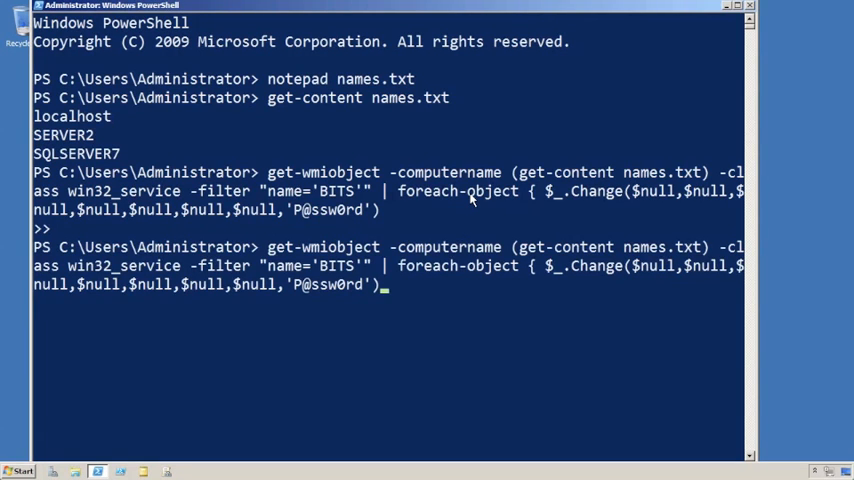
{"action": "key", "text": "Enter"}
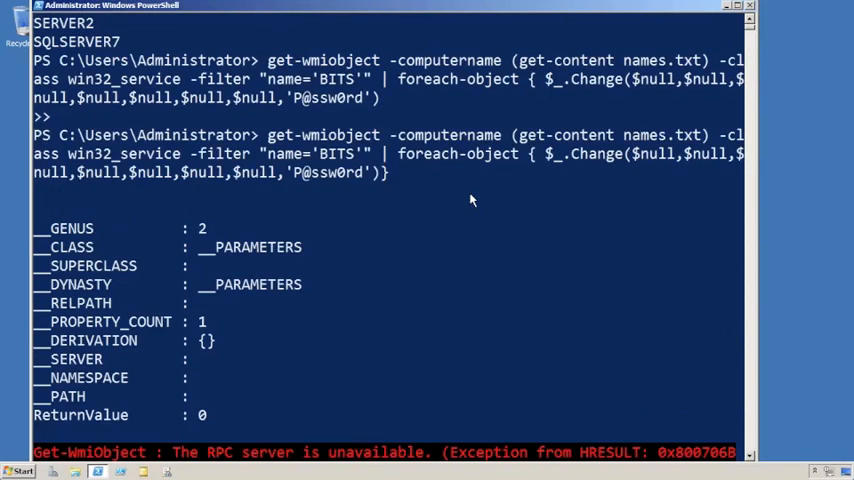
{"action": "scroll", "scroll_direction": "down", "scroll_amount": 3}
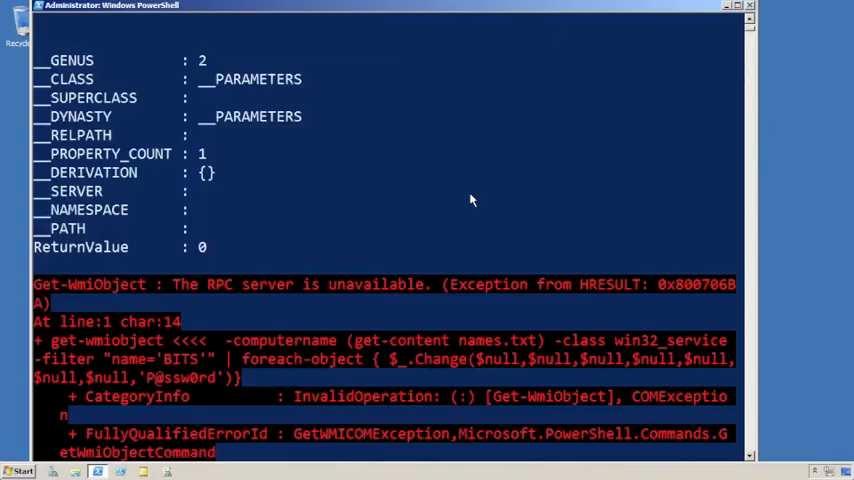
{"action": "scroll", "scroll_direction": "down", "scroll_amount": 3}
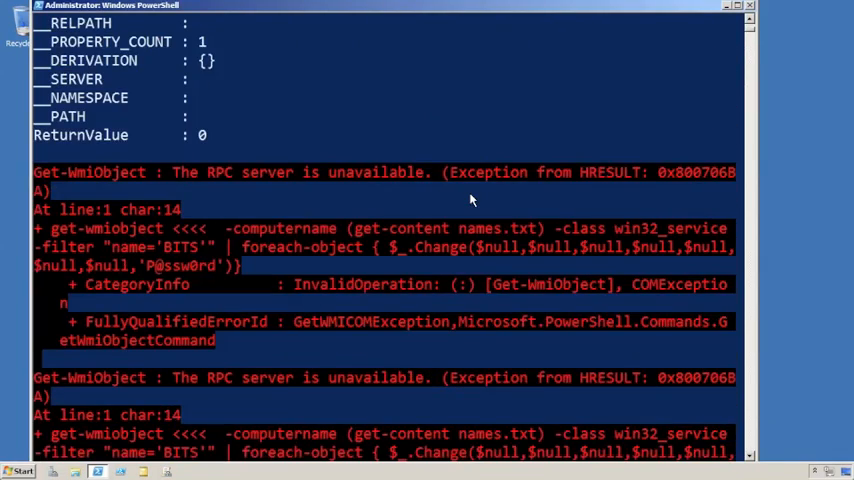